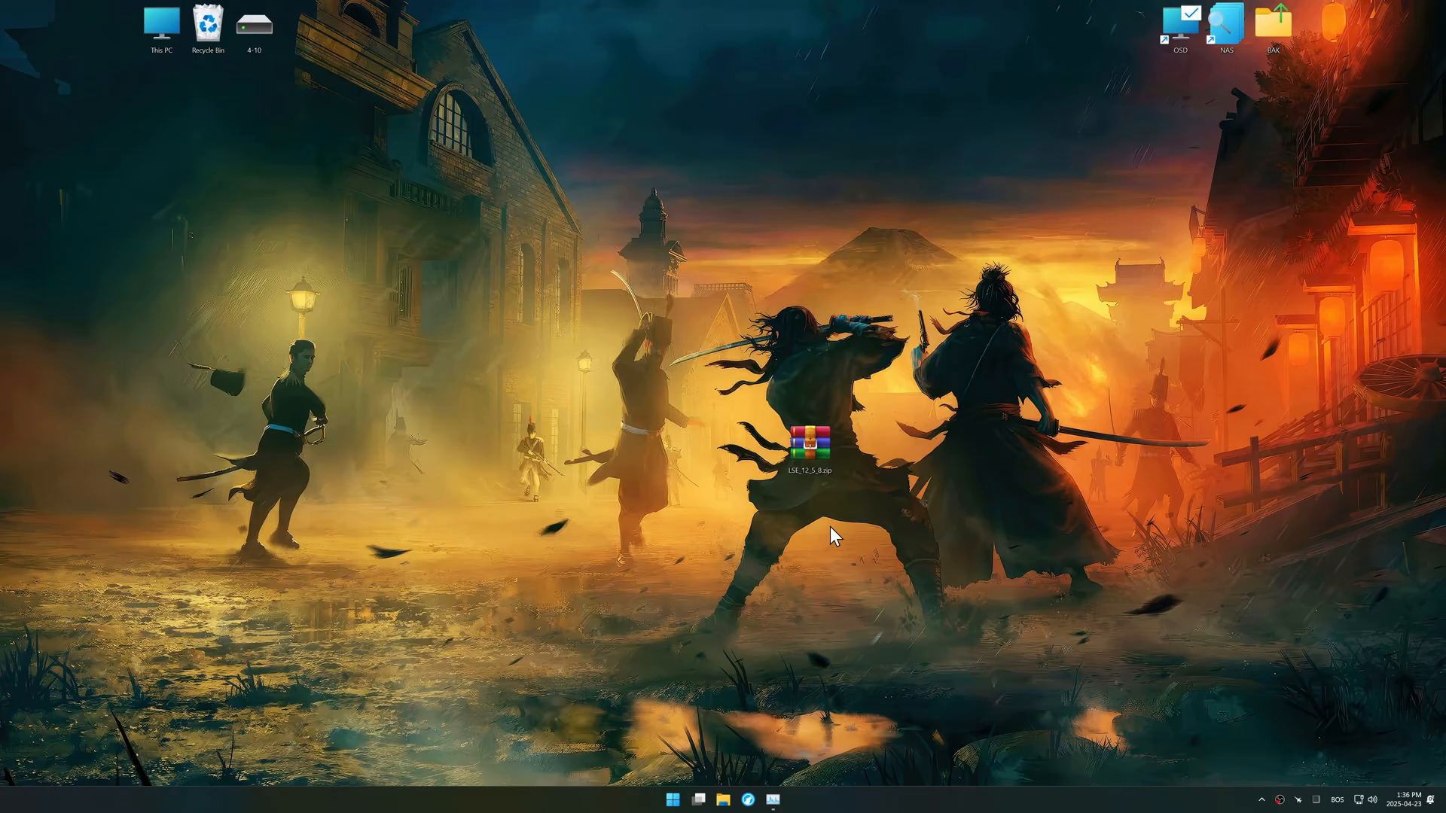
Extract LSE_12_5_8.zip onto the desktop to reveal the setup, notes and changelog
right_click(810, 447)
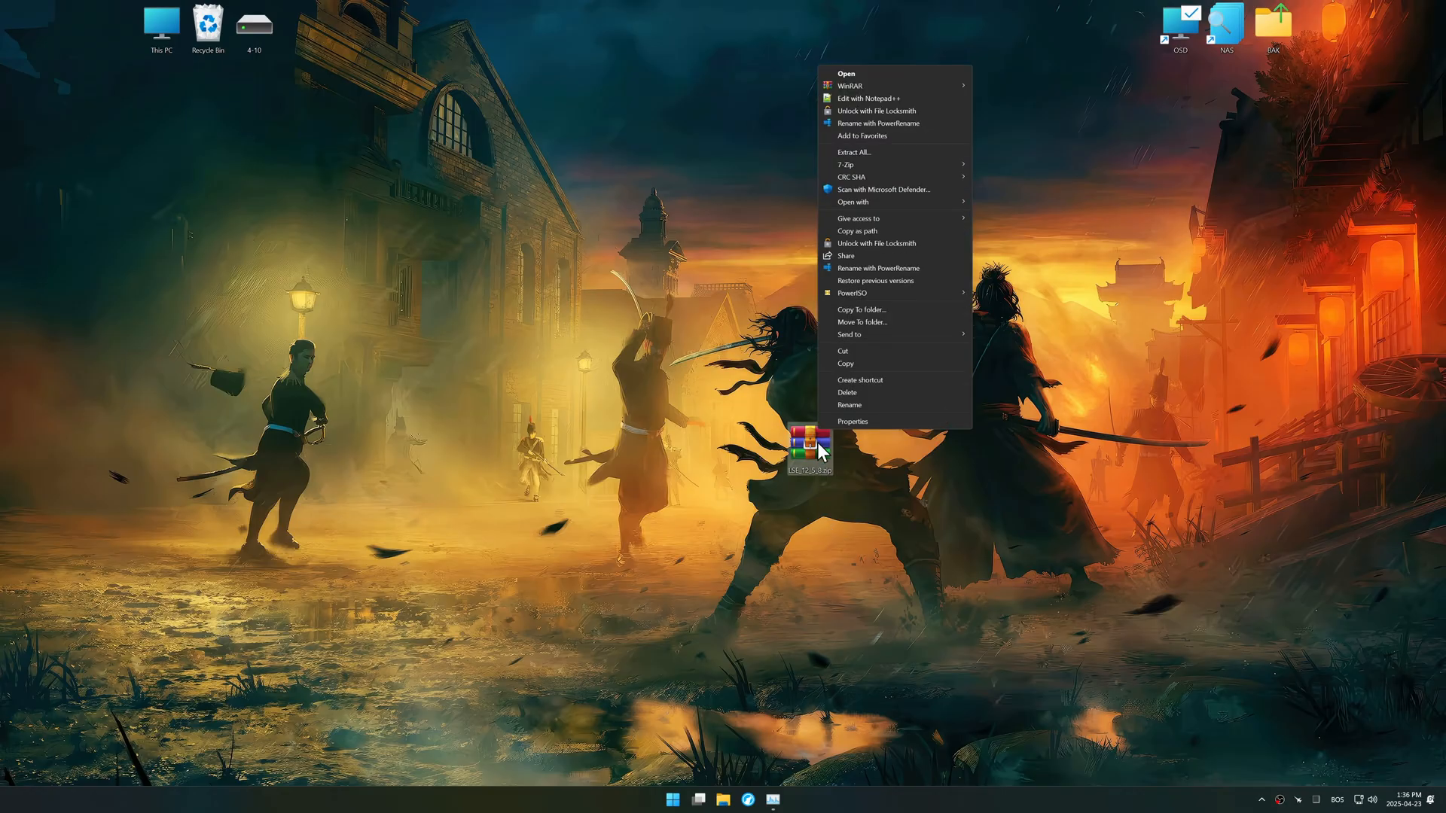
click(851, 152)
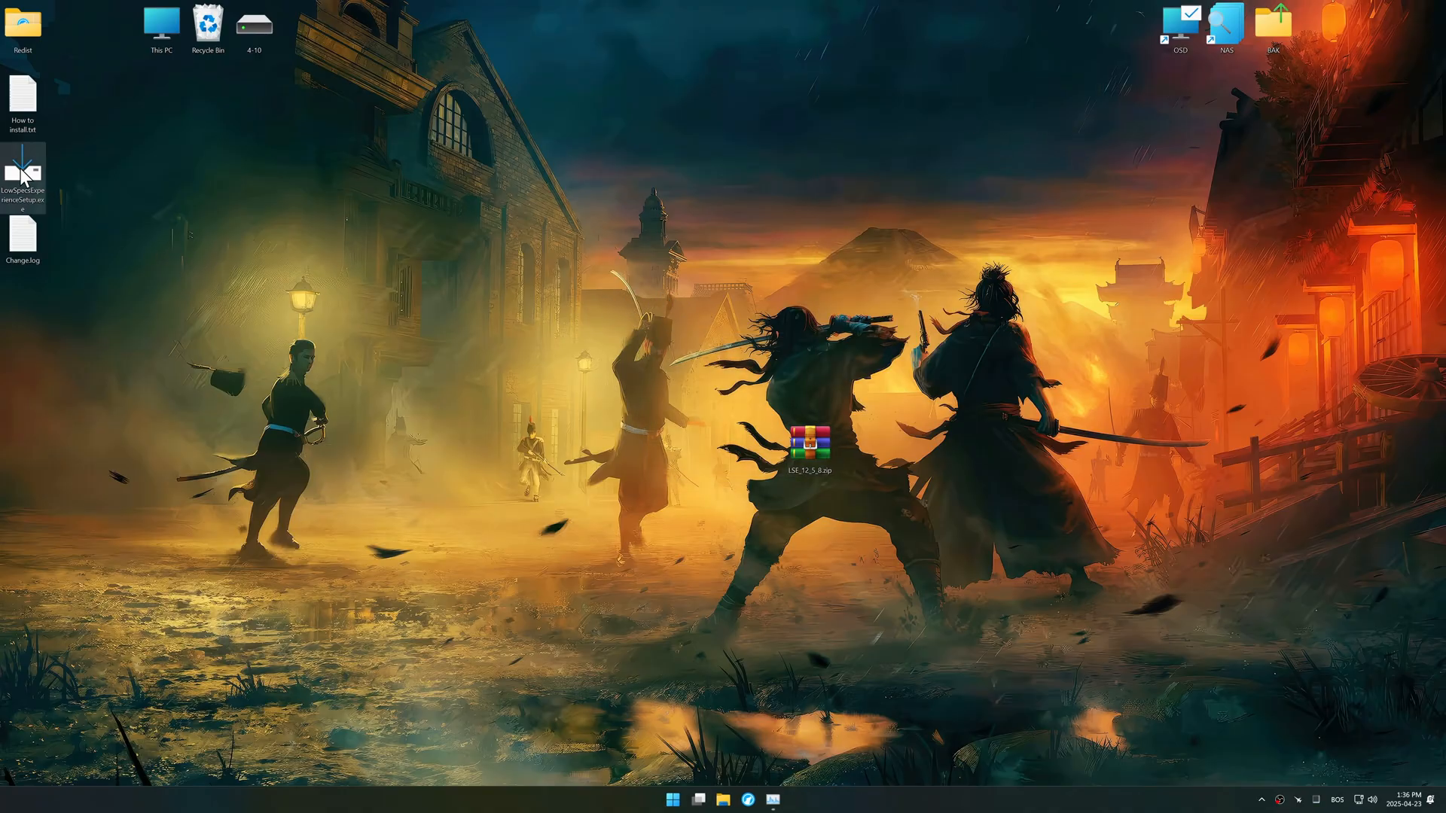
Install Low Specs Experience, keeping the Low Specs Experience and ReSwitch desktop shortcuts
click(814, 506)
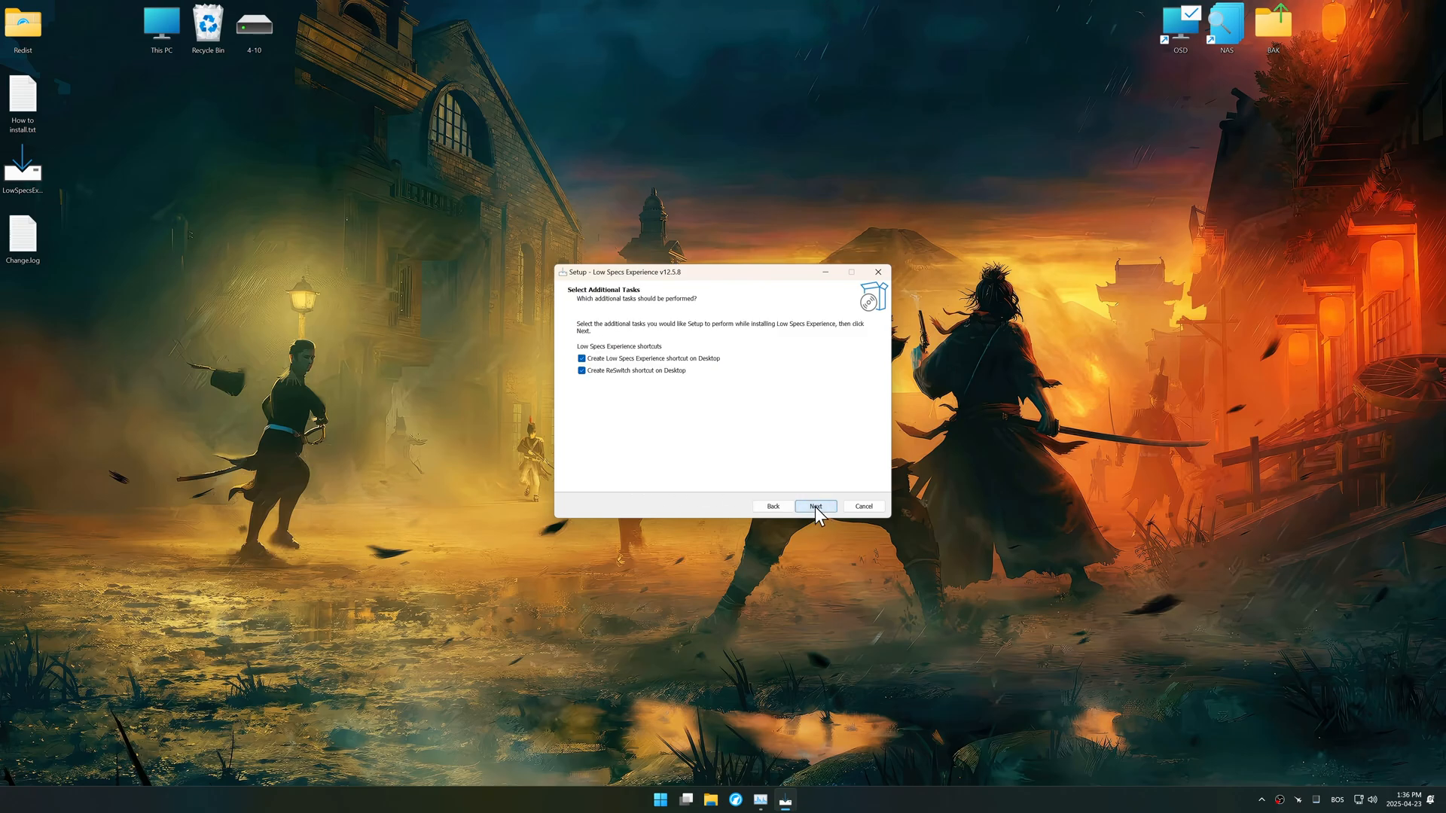
click(814, 505)
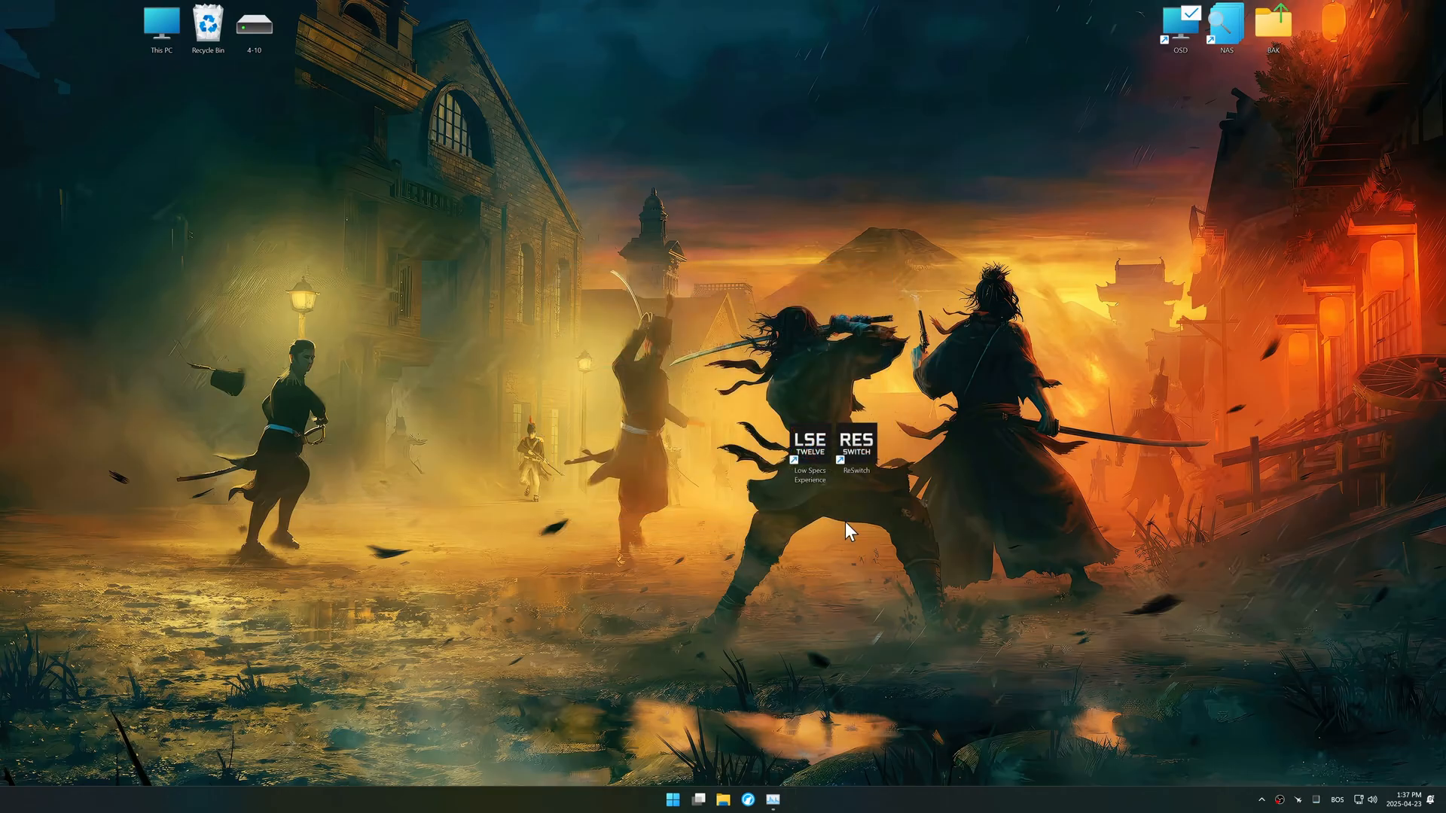
Launch Low Specs Experience and scroll the Optimization Catalog's game list toward Rise of the Ronin
double_click(806, 443)
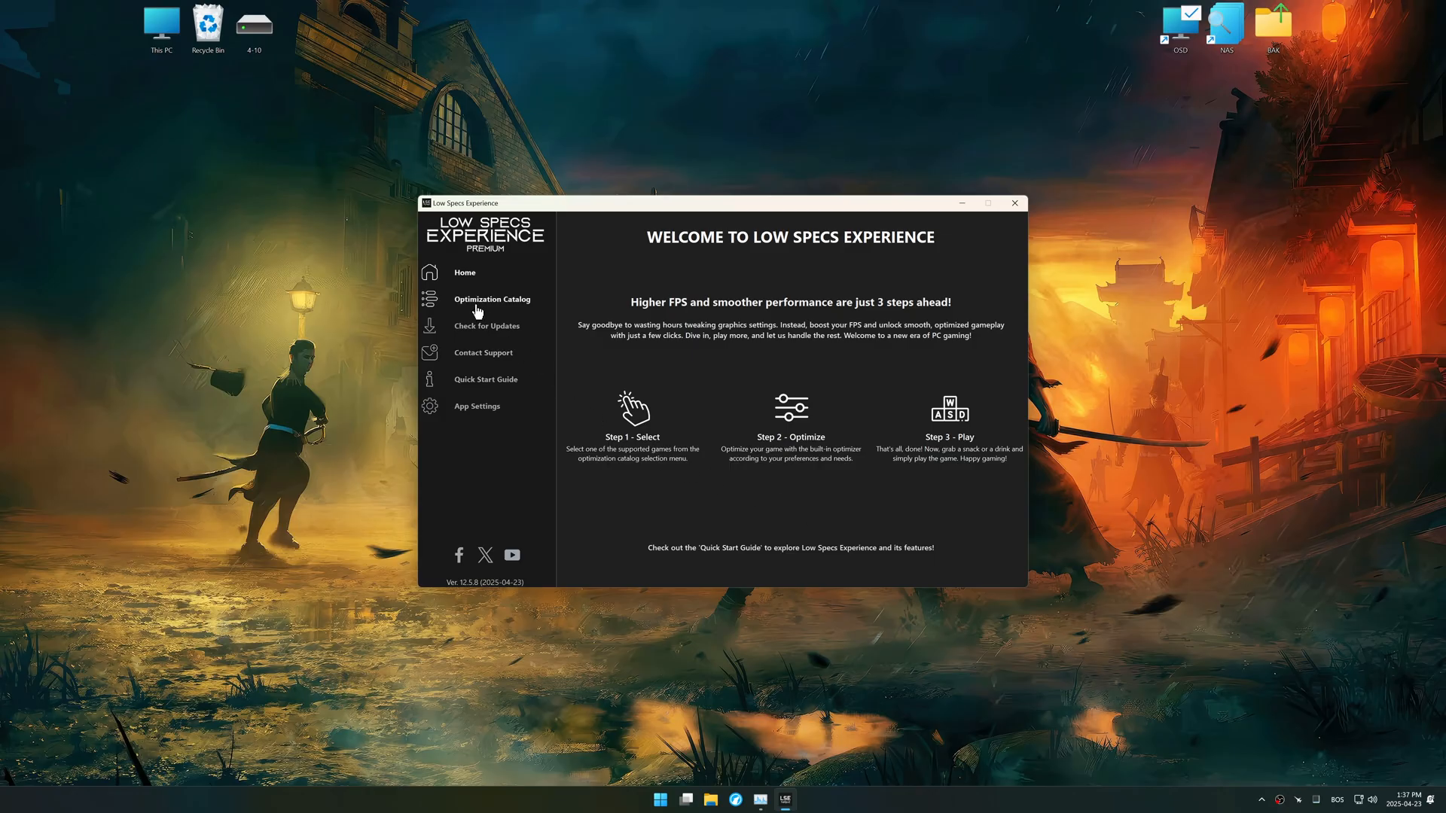
click(492, 299)
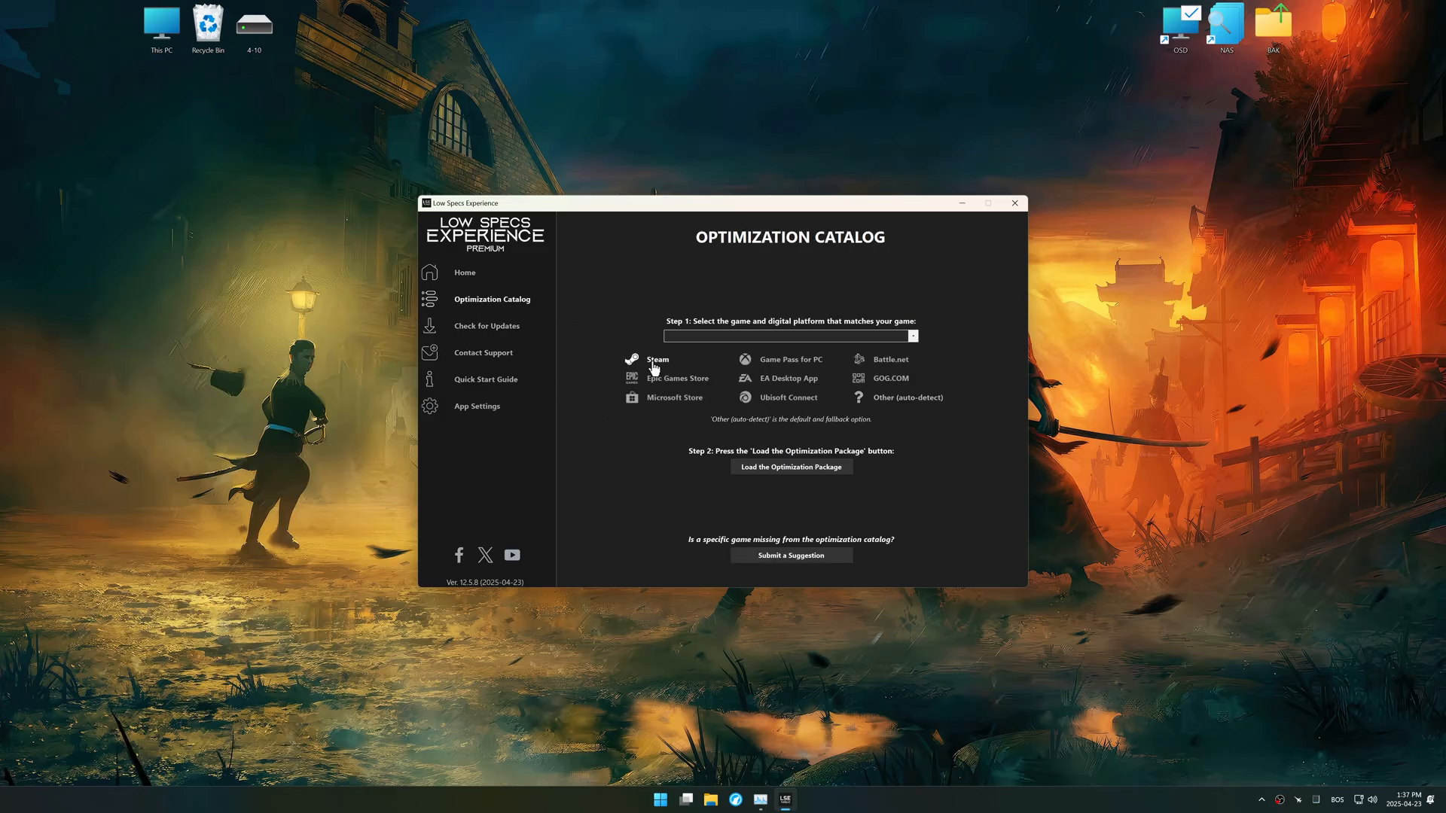
click(789, 336)
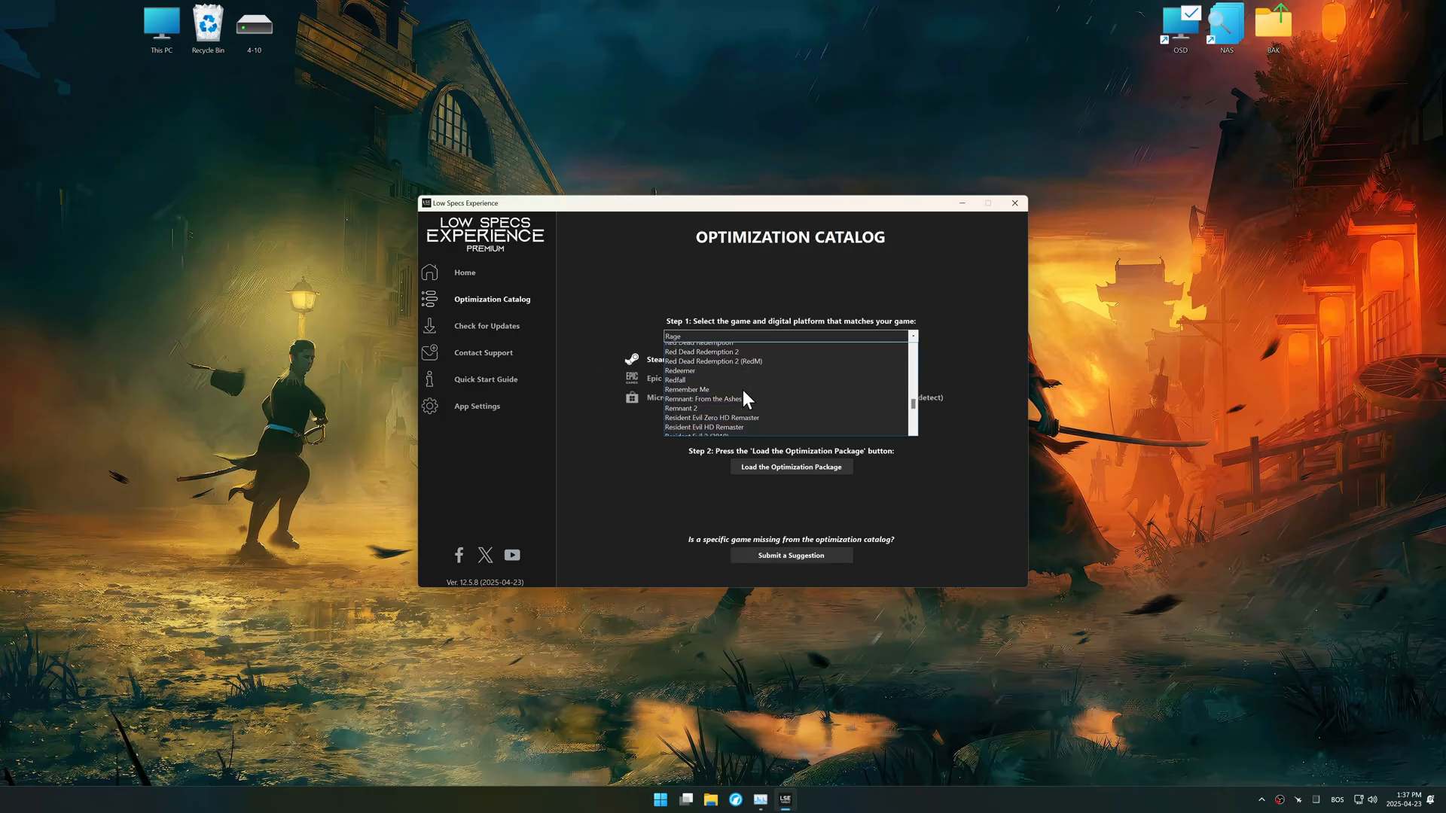
scroll(down, 3)
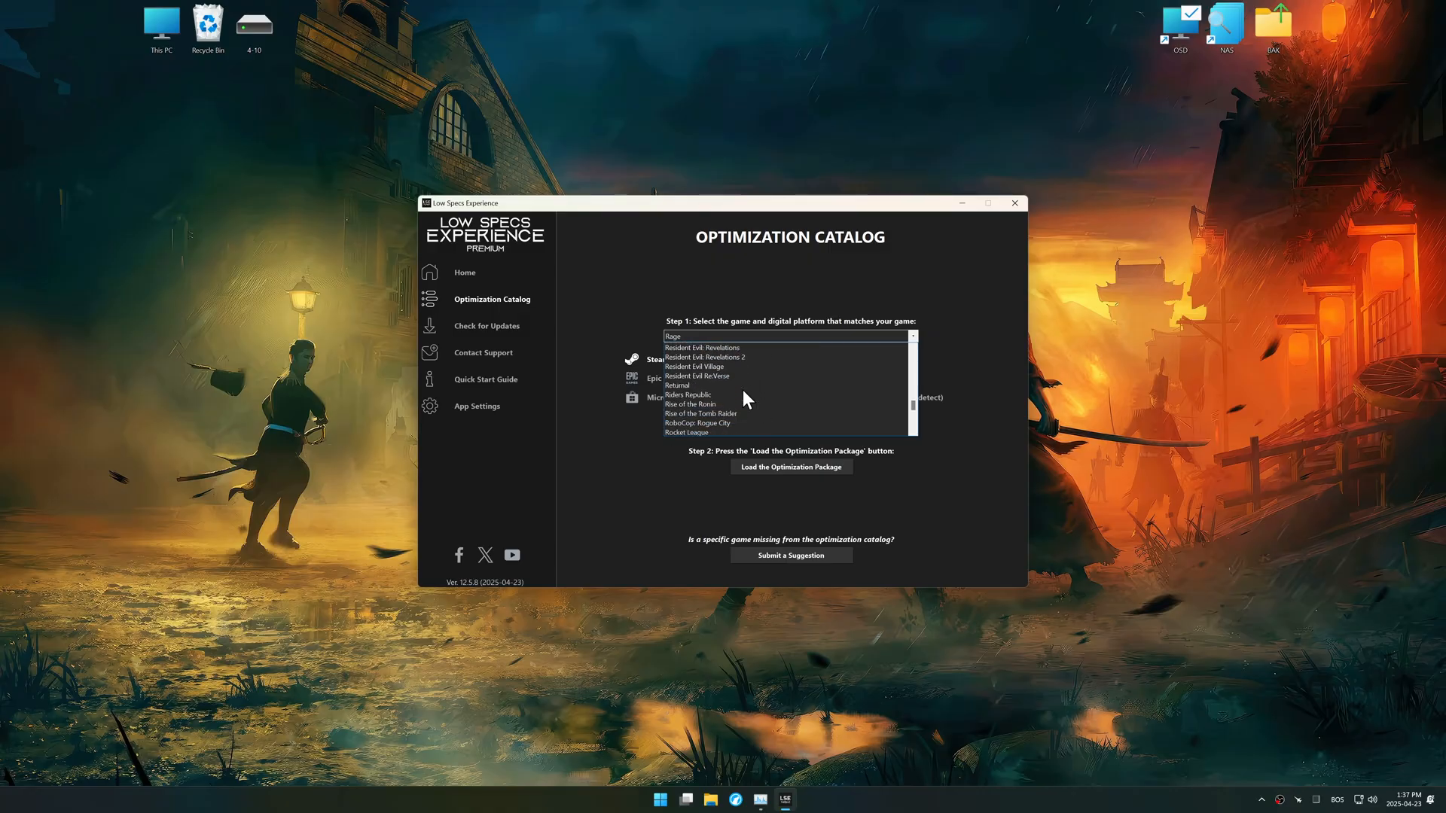
Load the Rise of the Ronin optimization package after passing the compatibility check
click(690, 404)
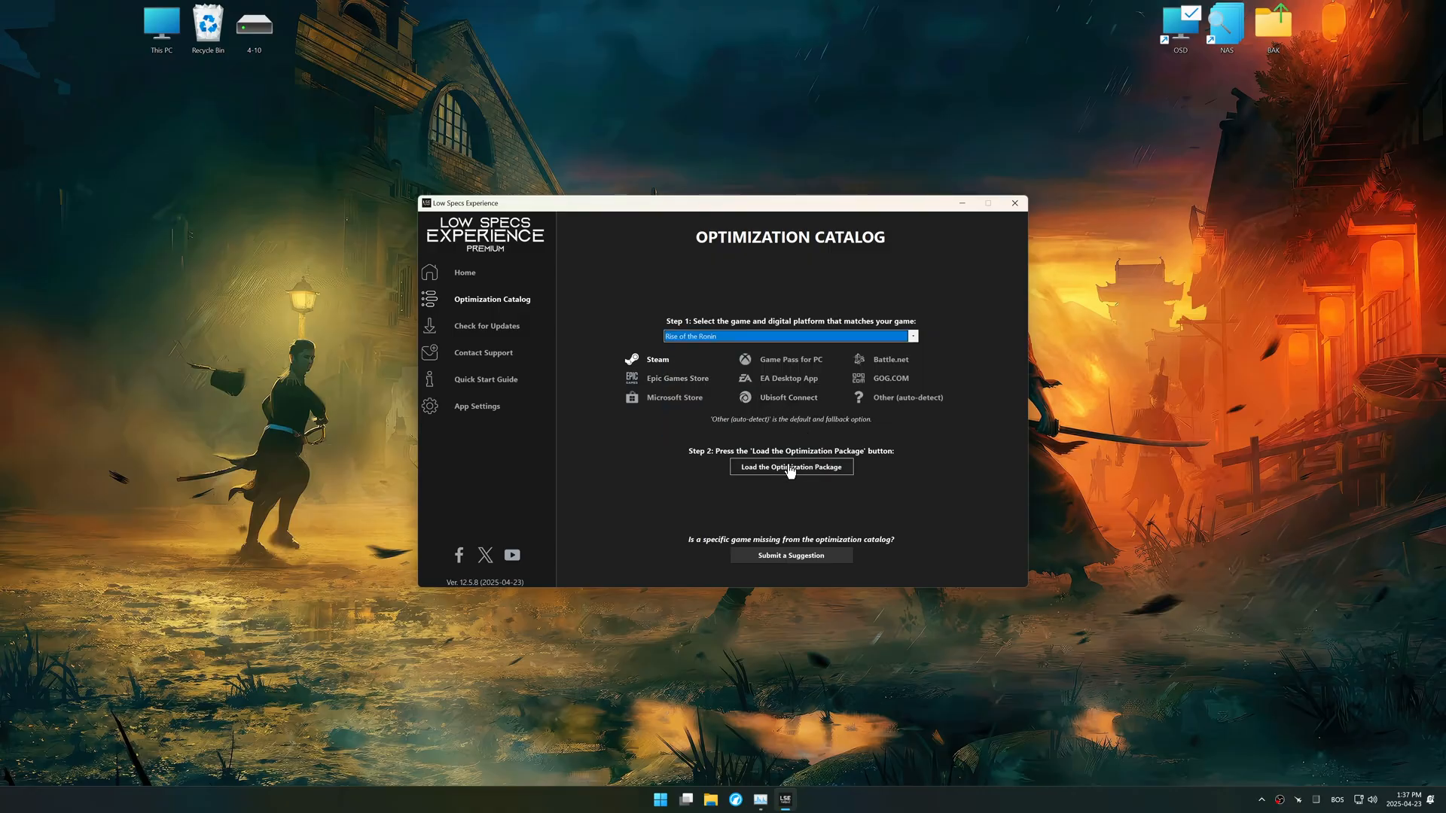
click(790, 467)
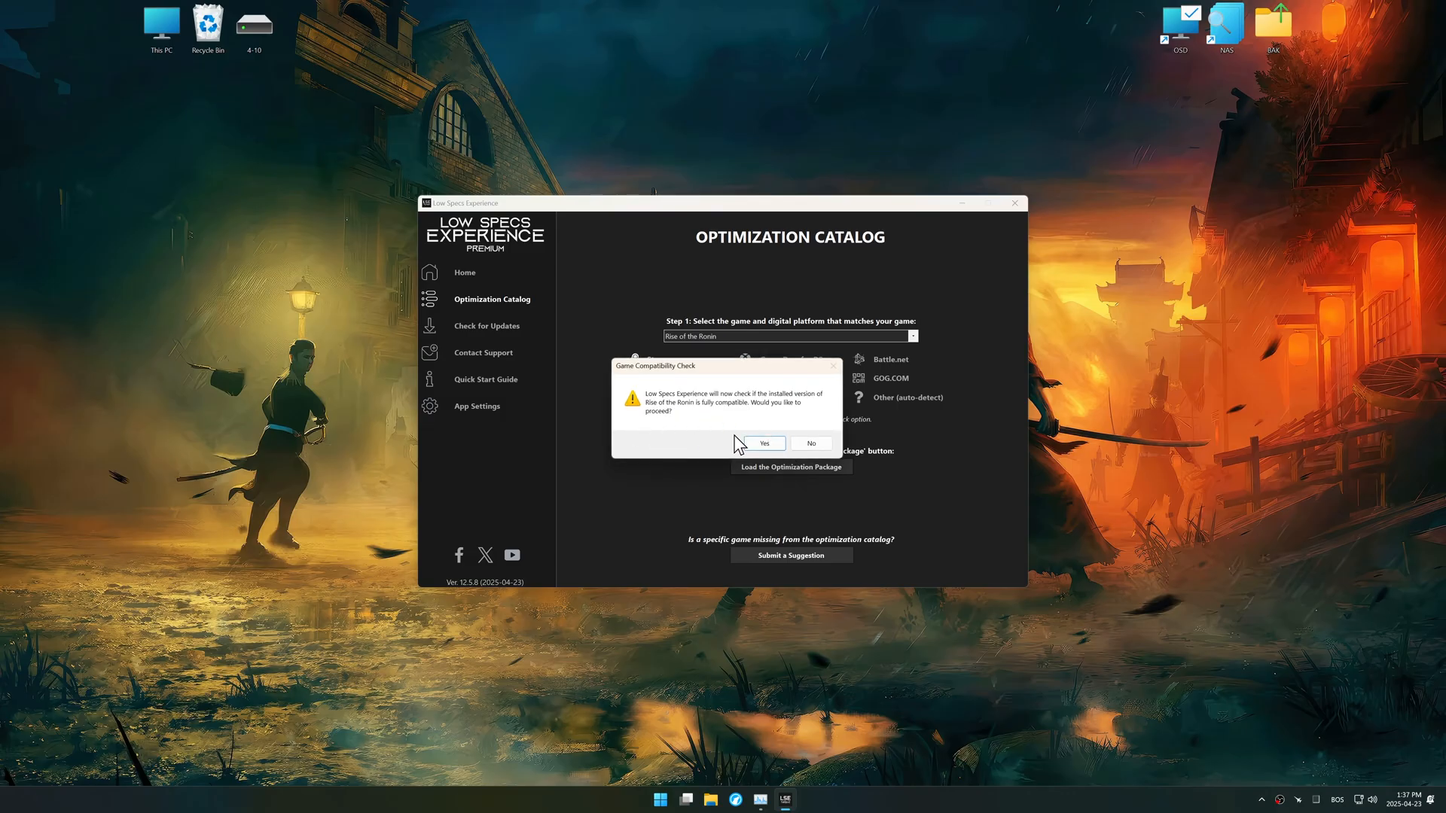
click(761, 444)
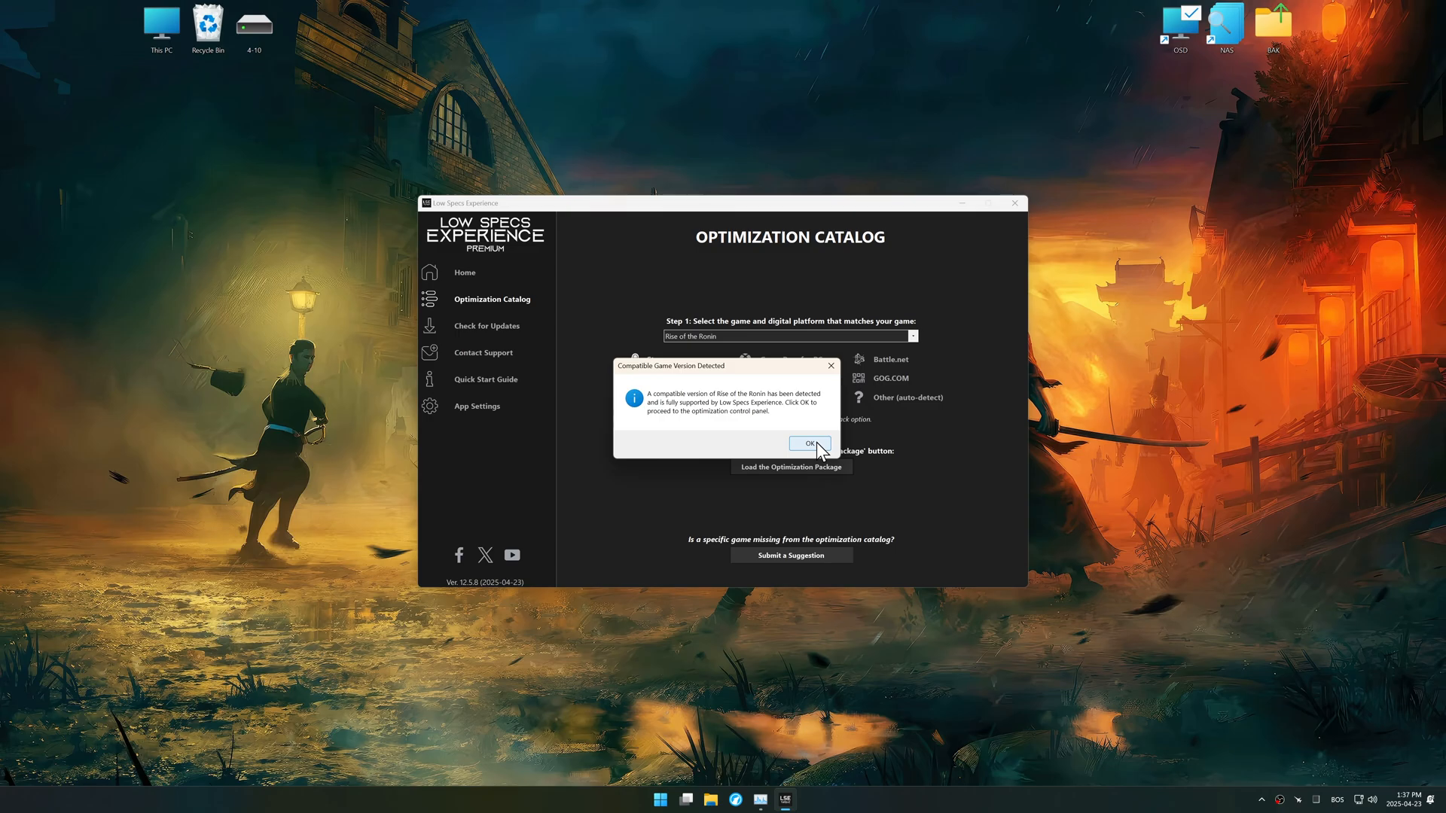
click(808, 444)
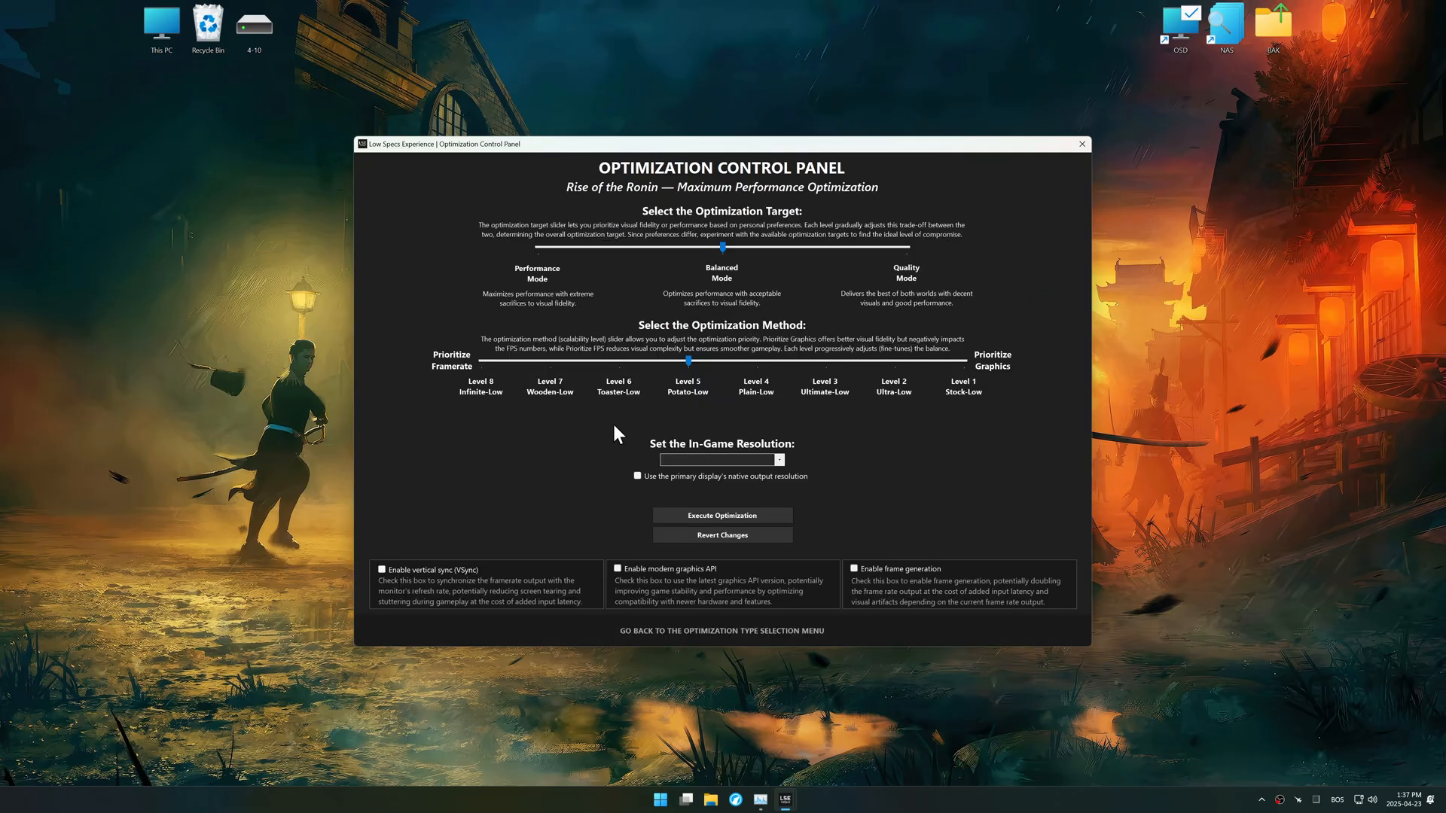
Optimize Rise of the Ronin in Performance Mode at 1920 x 1080, then revert those changes
drag(724, 247, 539, 247)
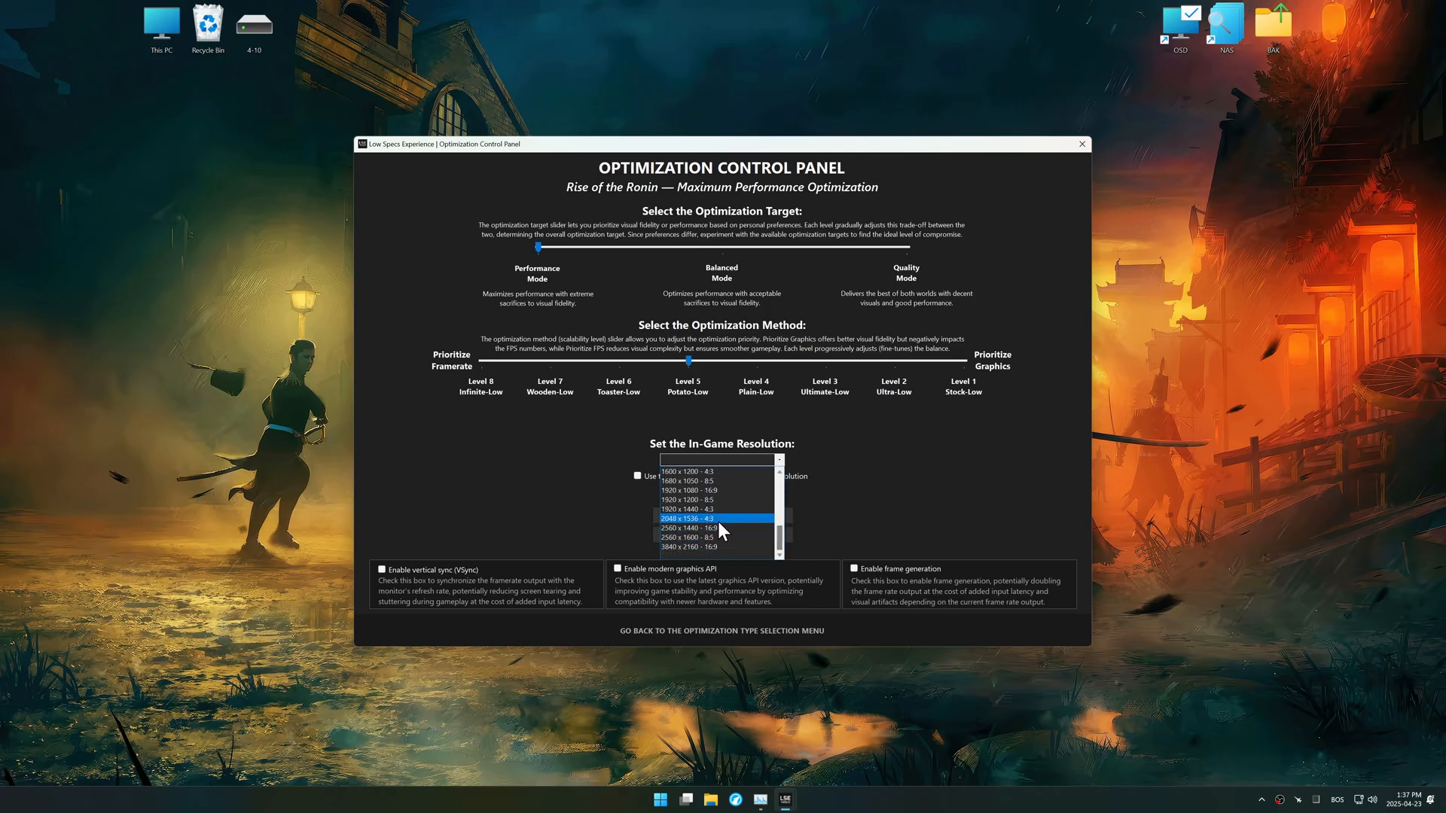
click(708, 489)
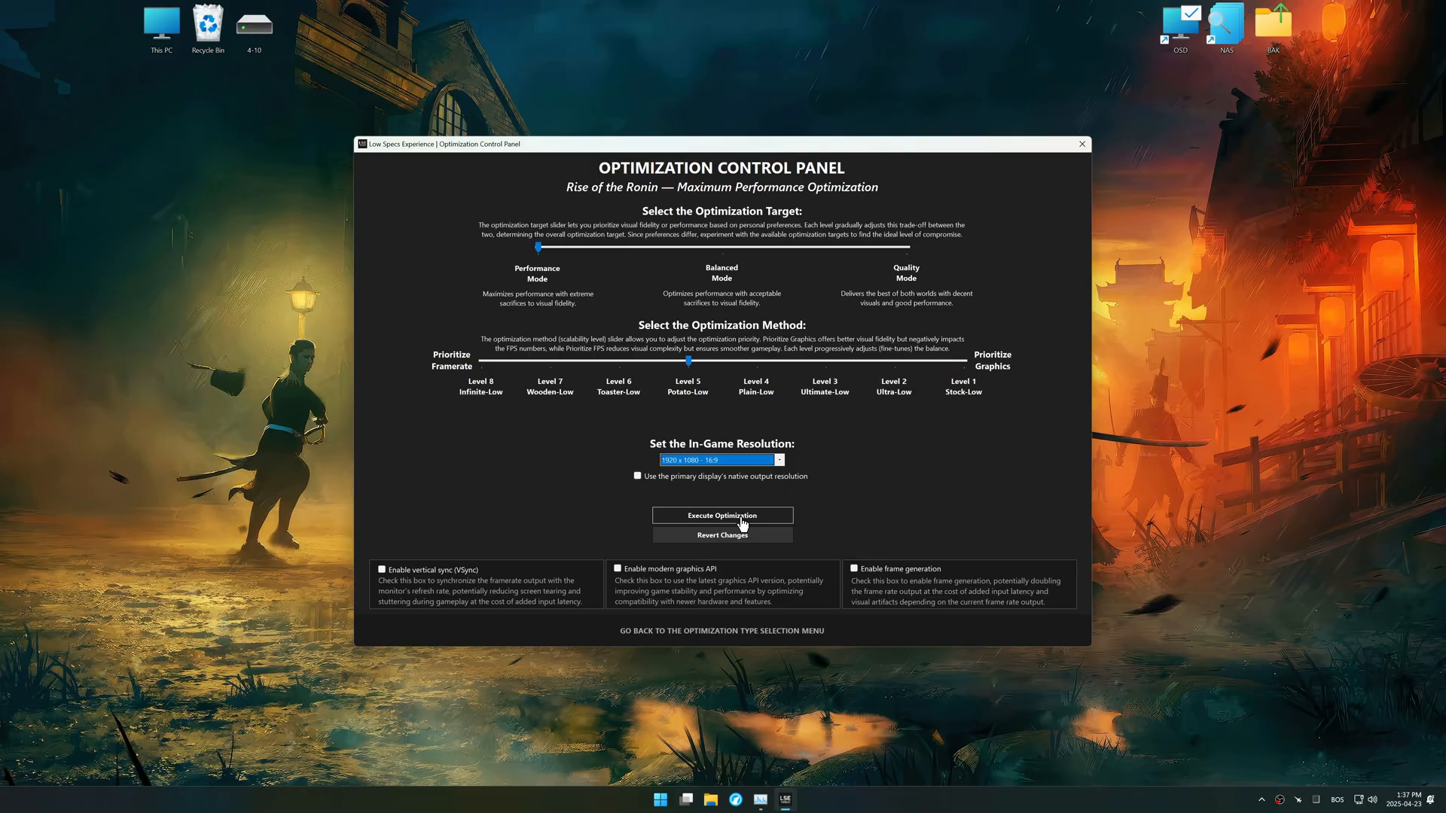
click(722, 514)
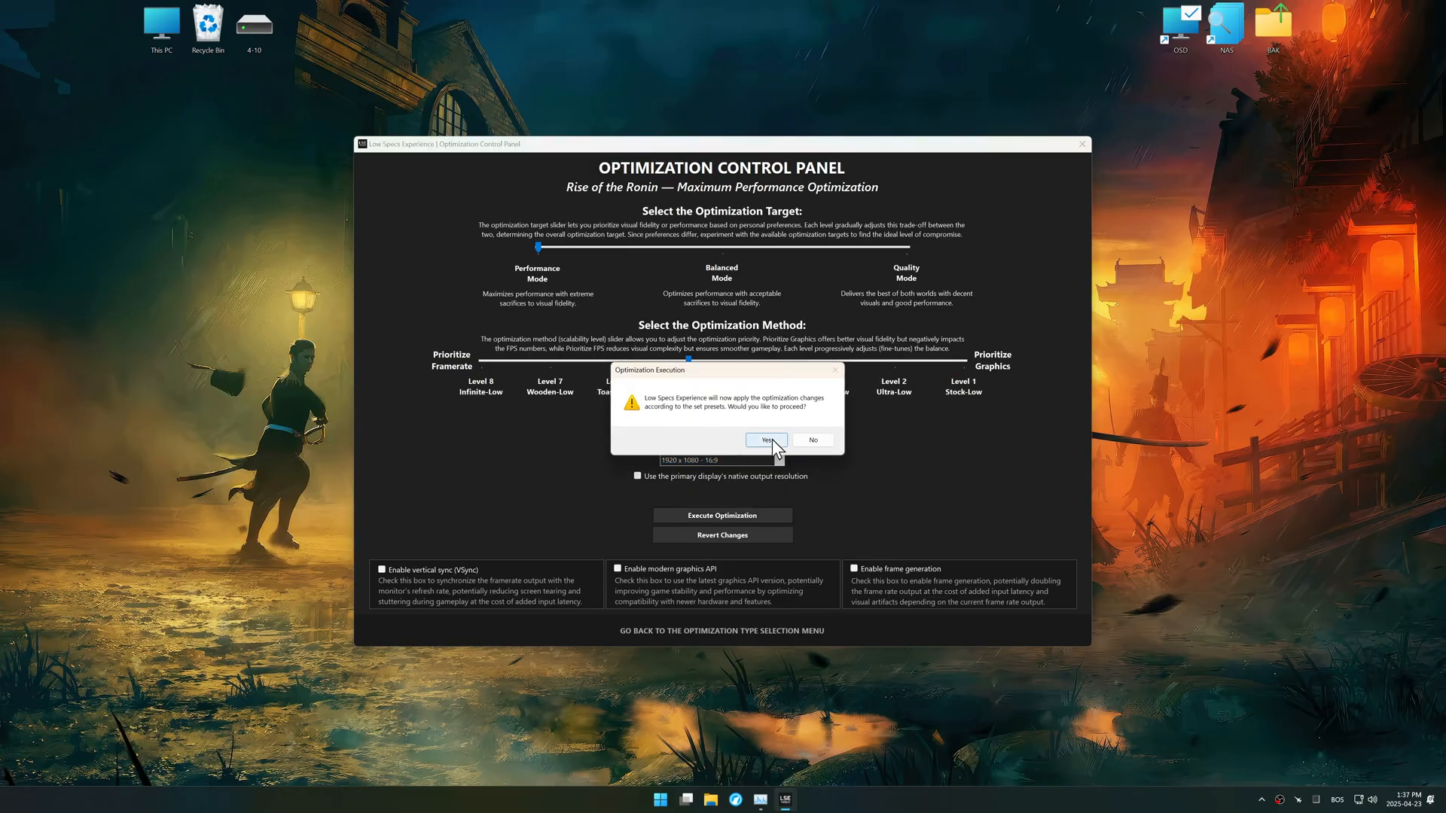
click(765, 440)
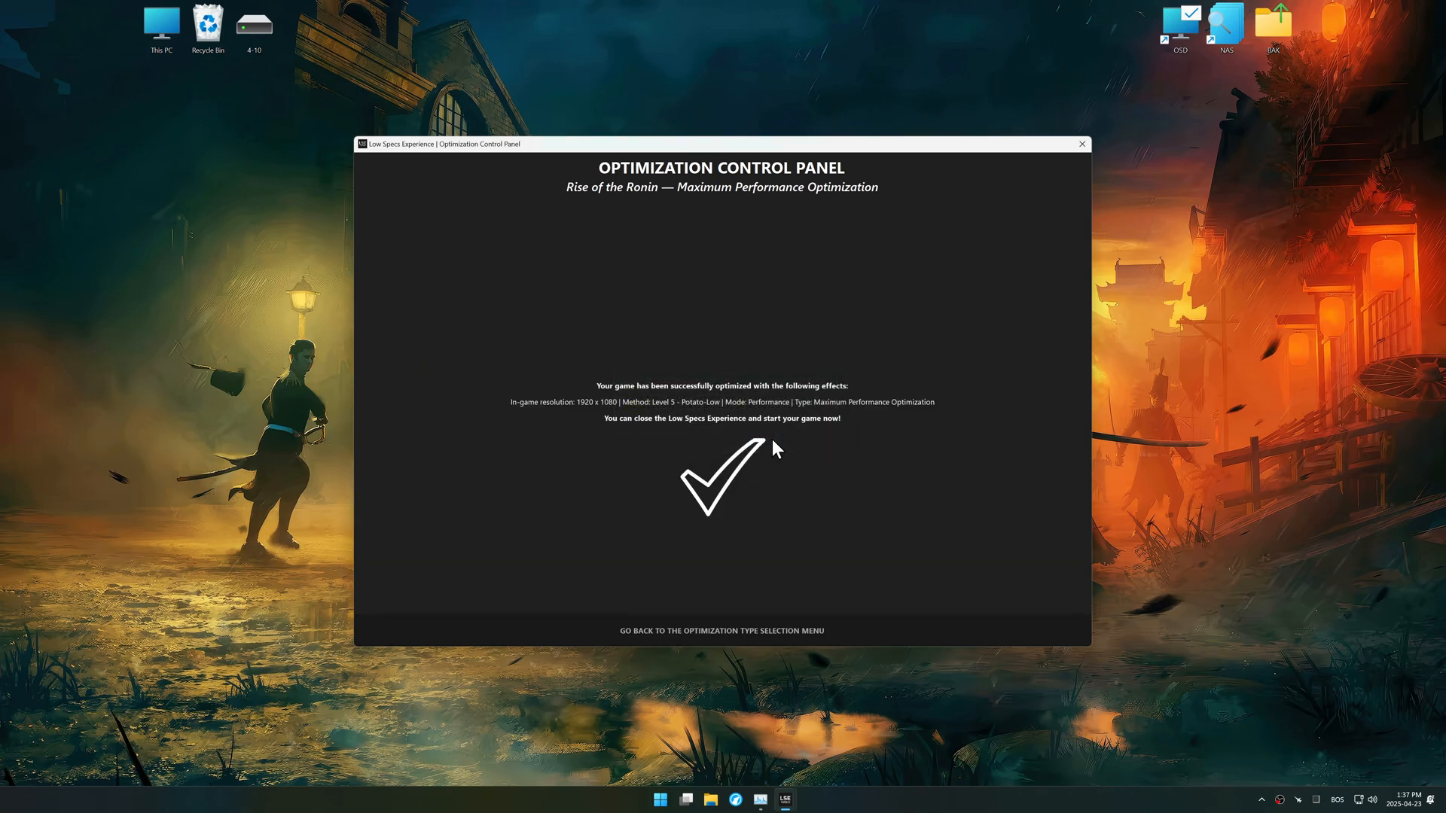
mouse_move(749, 617)
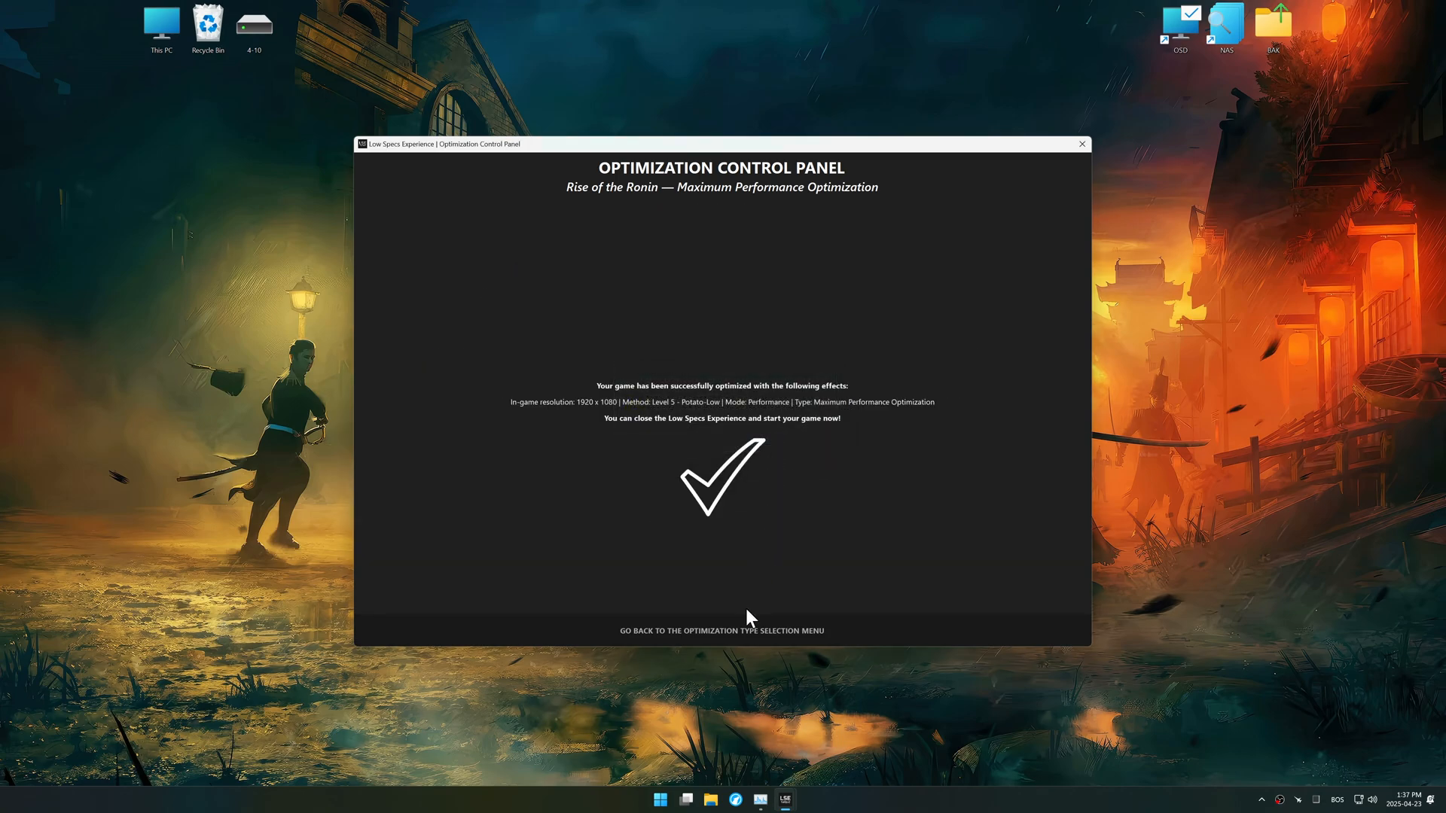
click(722, 631)
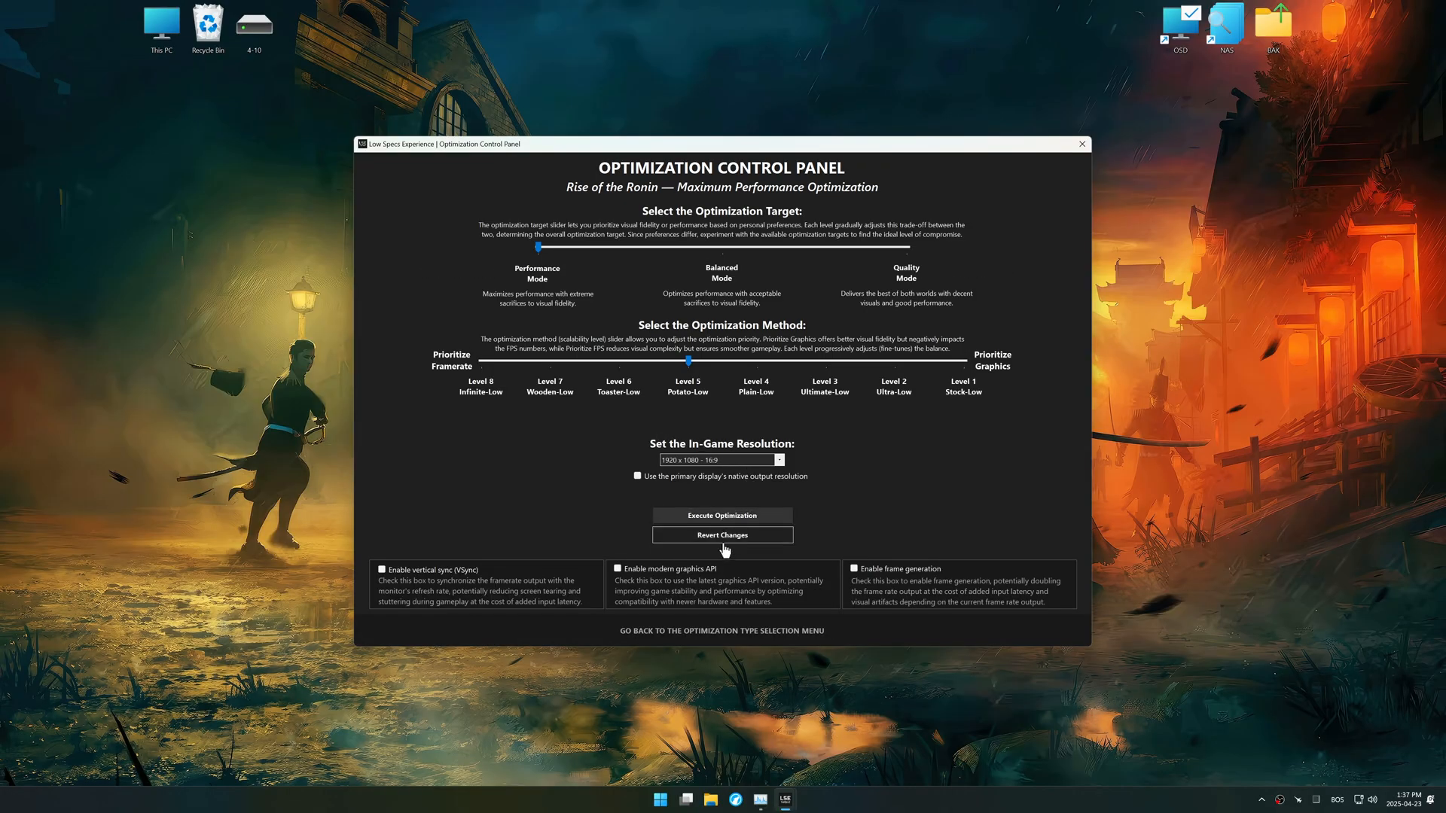
click(722, 535)
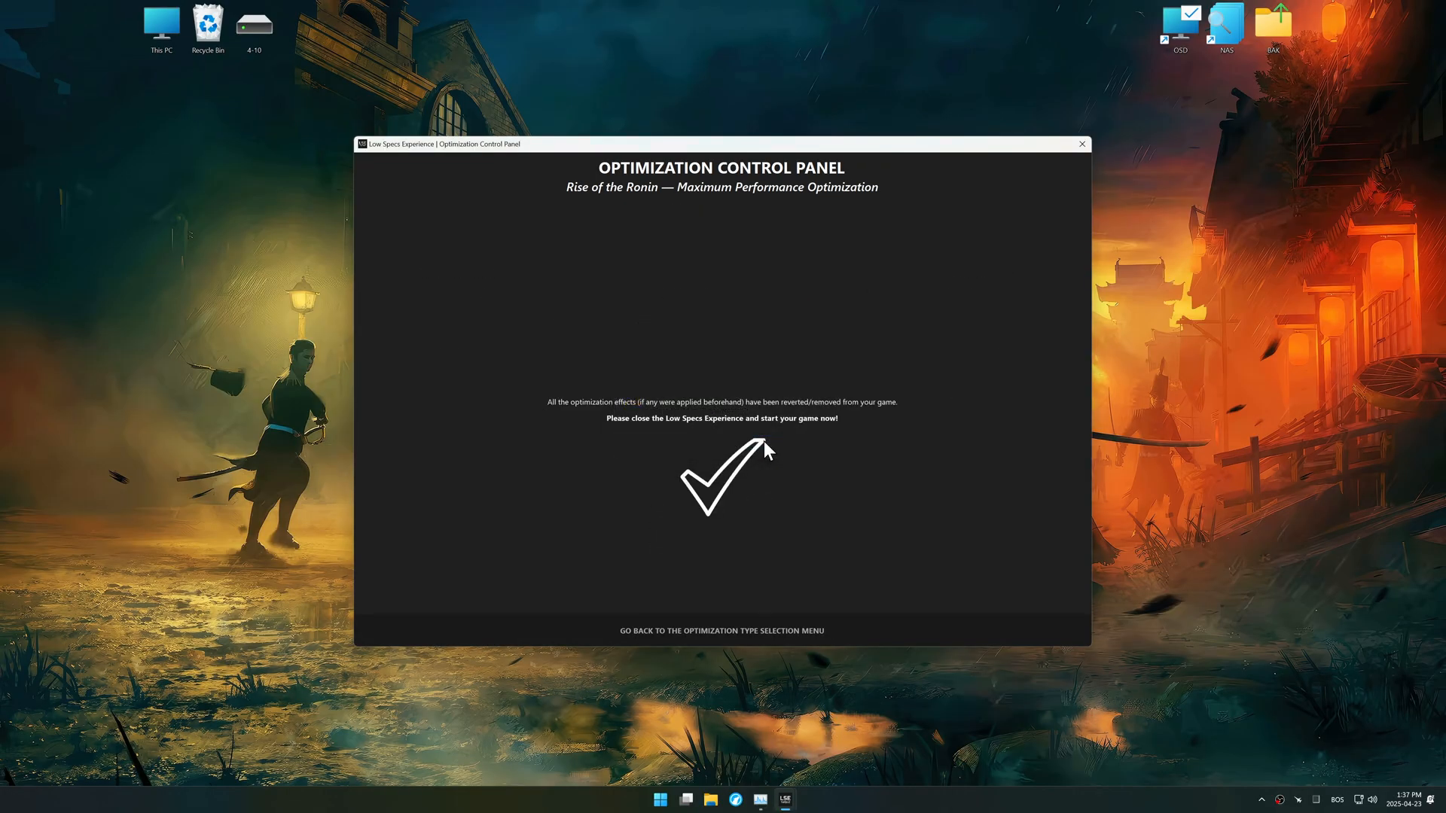